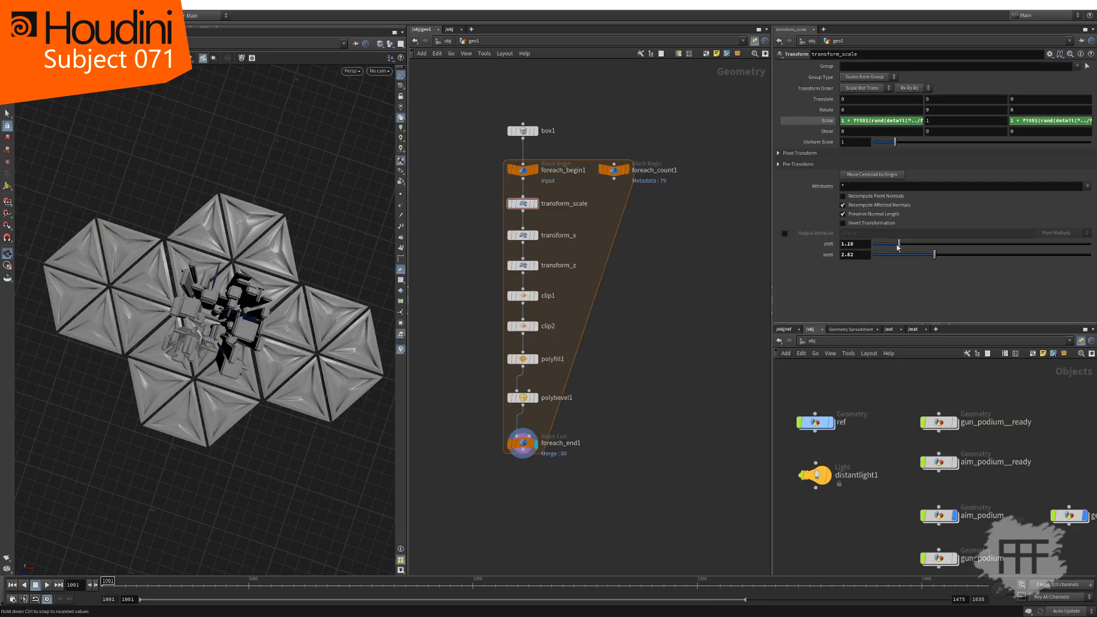
Step: Show the p_noise_over_time Attribute VOP in /obj/FX_bullet with its ramp and noise parameters
click(521, 443)
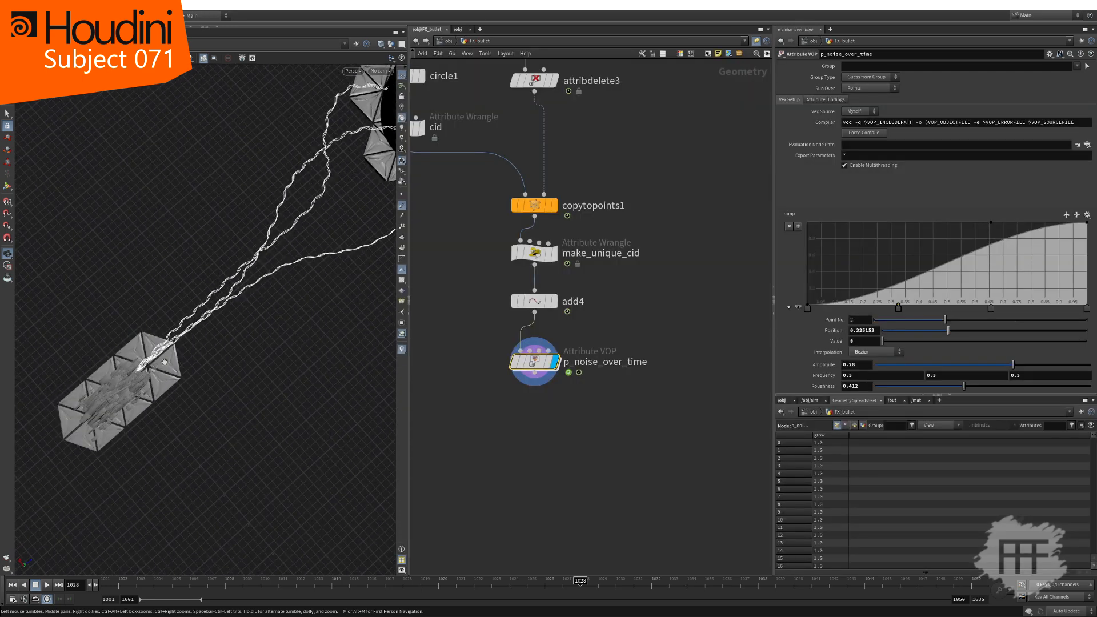
click(44, 585)
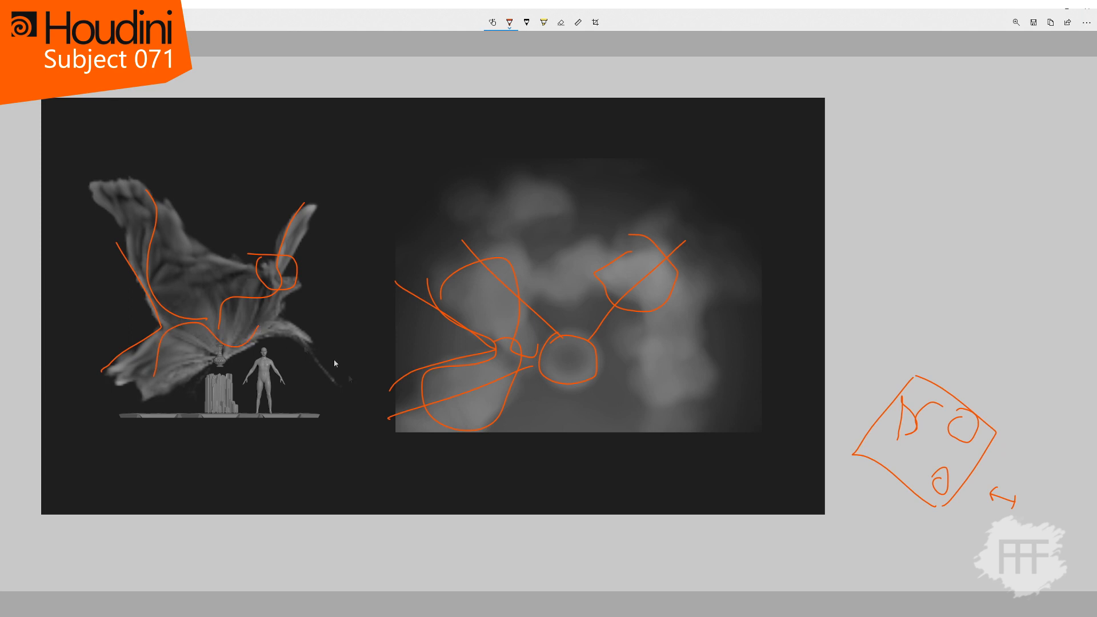
Step: Draw a long orange curve along the right edge of the left smoke plume render
drag(203, 327, 364, 395)
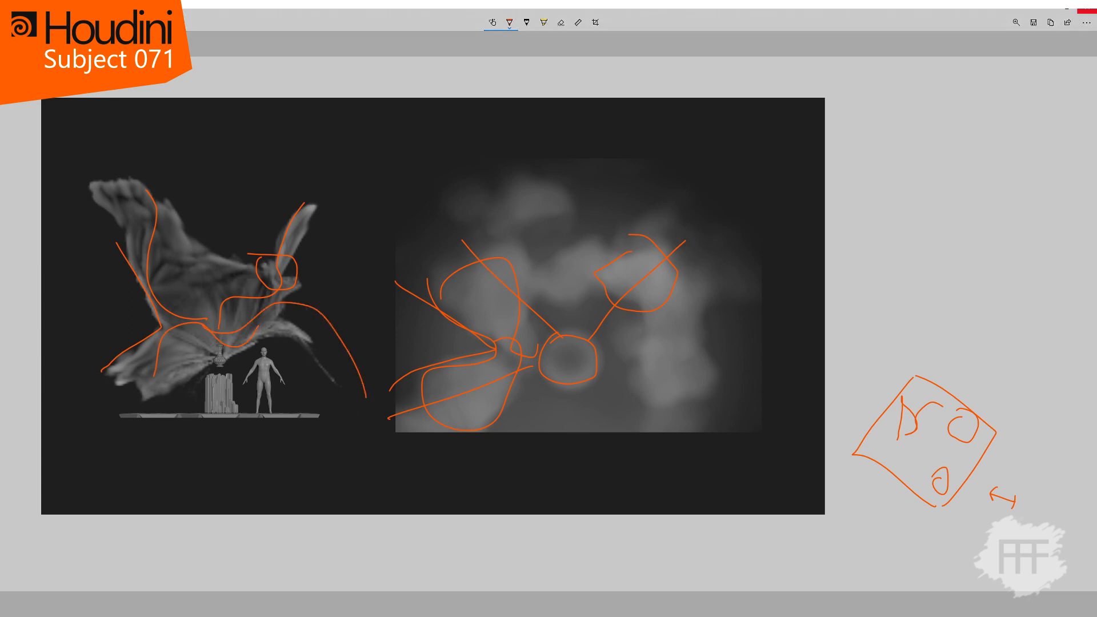